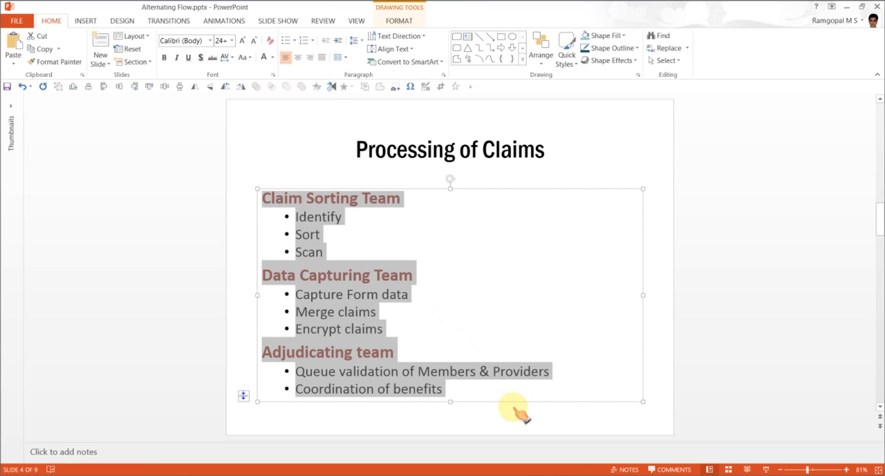
pyautogui.moveTo(359, 293)
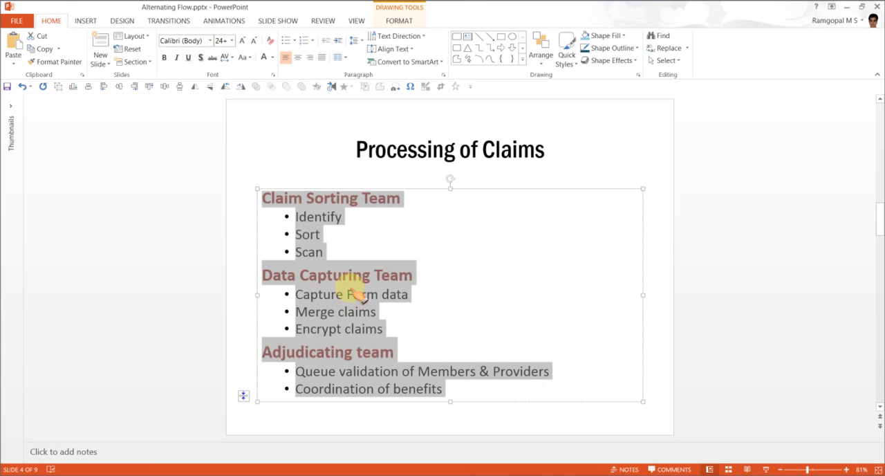
# - From the bullet text's context menu, reach More SmartArt Graphics under Convert to SmartArt
pyautogui.rightClick(357, 294)
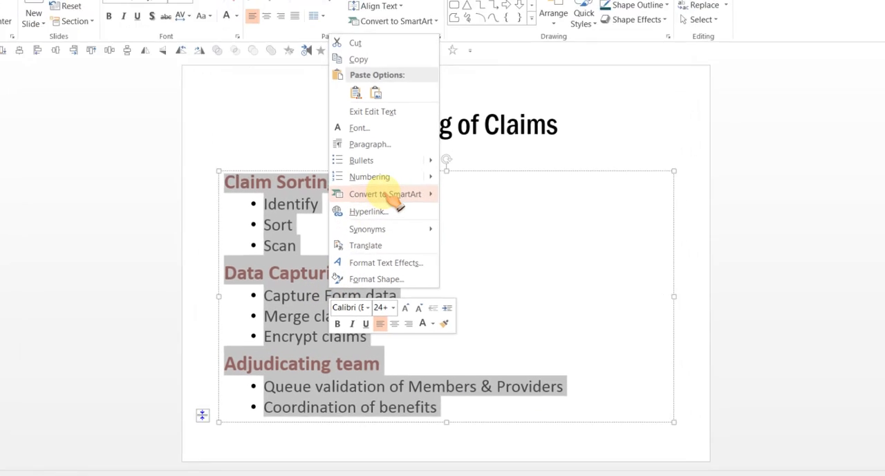
pyautogui.click(388, 194)
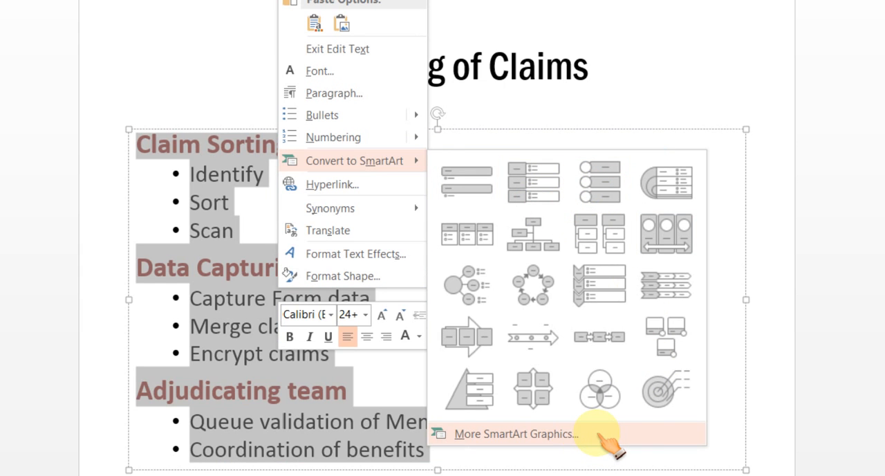
pyautogui.moveTo(515, 433)
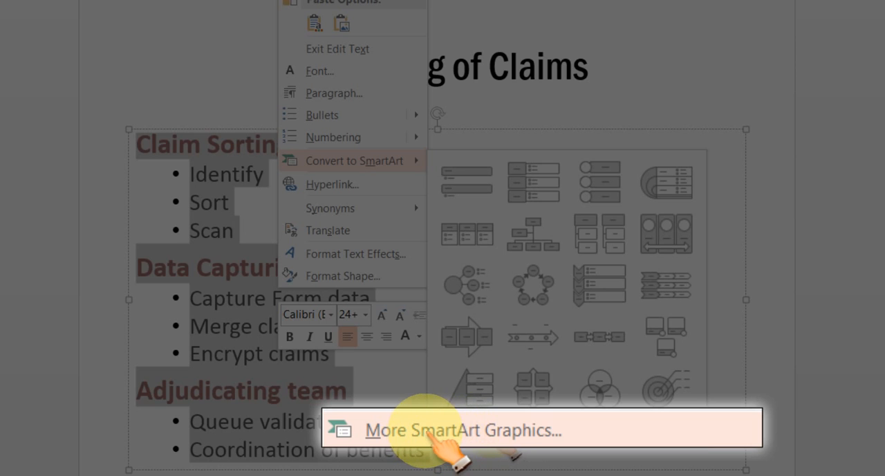
pyautogui.click(463, 429)
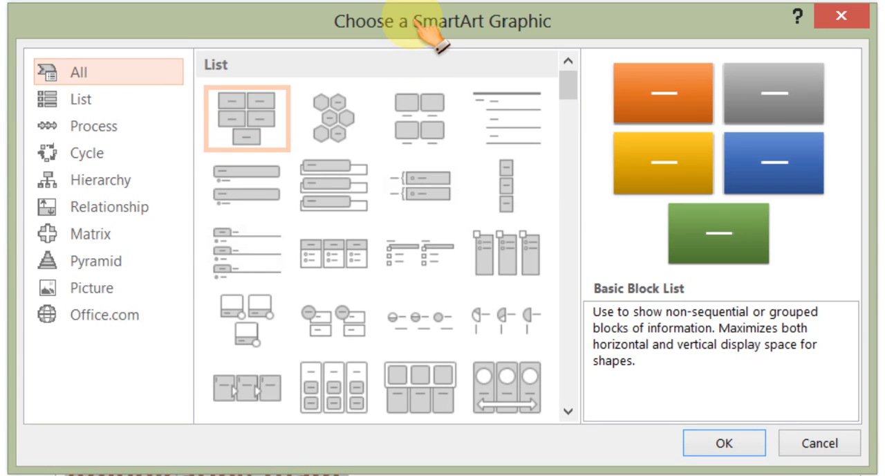
pyautogui.moveTo(94, 126)
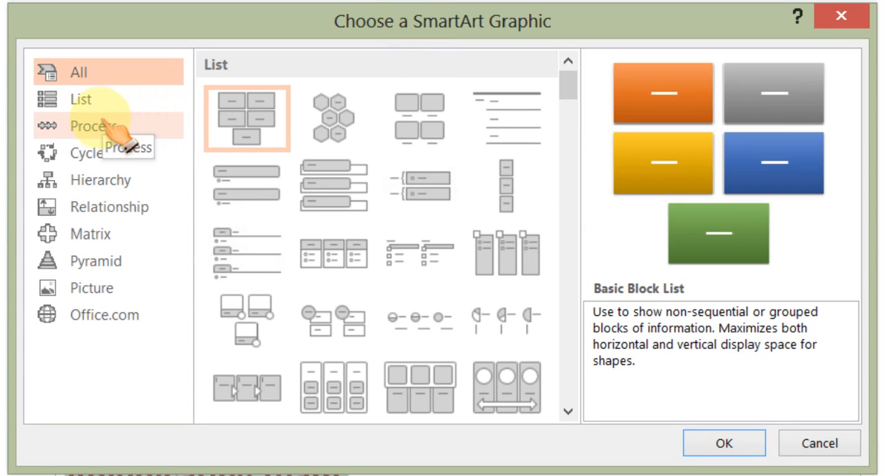
# - In the Process category, preview Step Up Process, Accent Process and Alternating Flow, then apply Alternating Flow
pyautogui.click(94, 126)
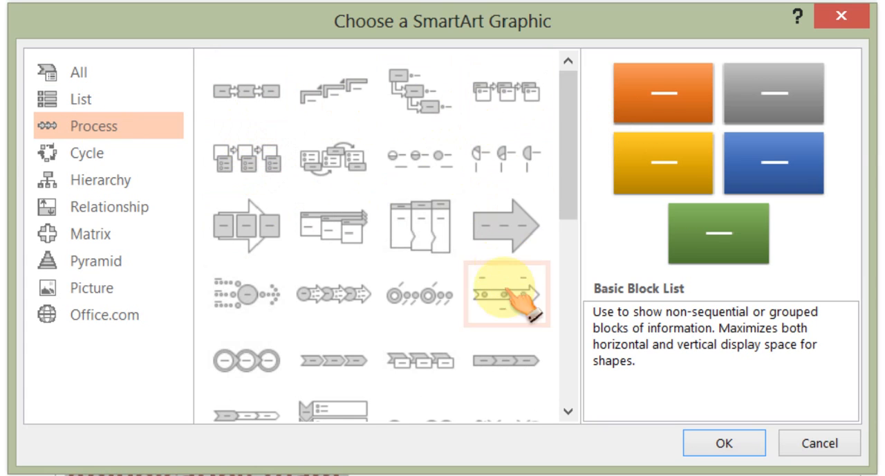
pyautogui.moveTo(602, 159)
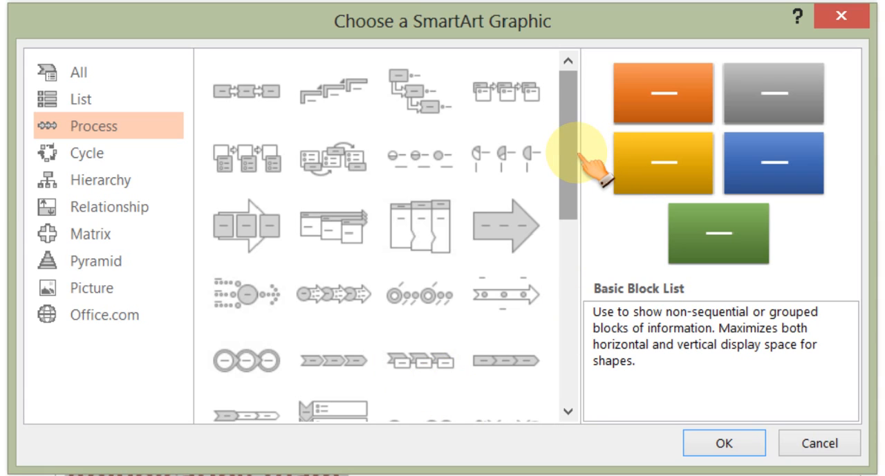
pyautogui.moveTo(583, 173)
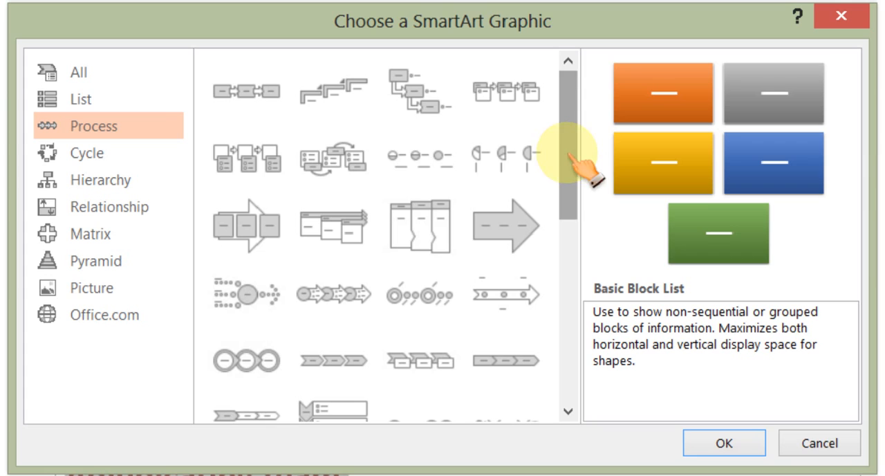
pyautogui.click(246, 91)
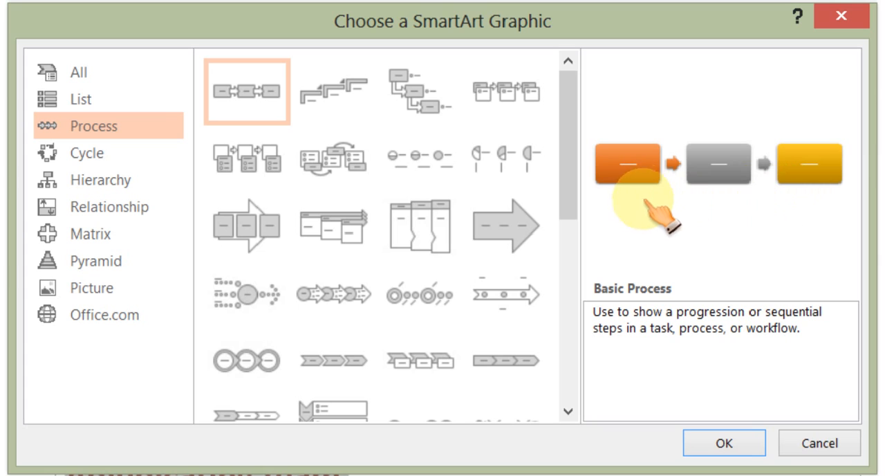
pyautogui.moveTo(335, 91)
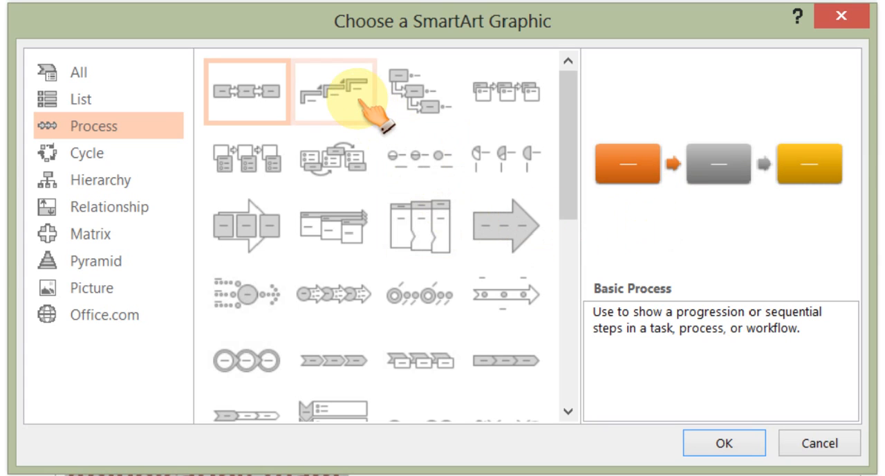
pyautogui.click(332, 91)
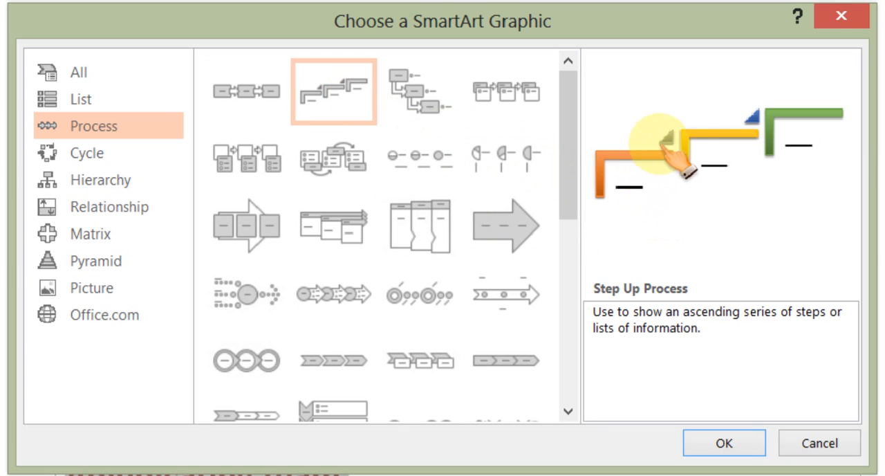
pyautogui.moveTo(836, 124)
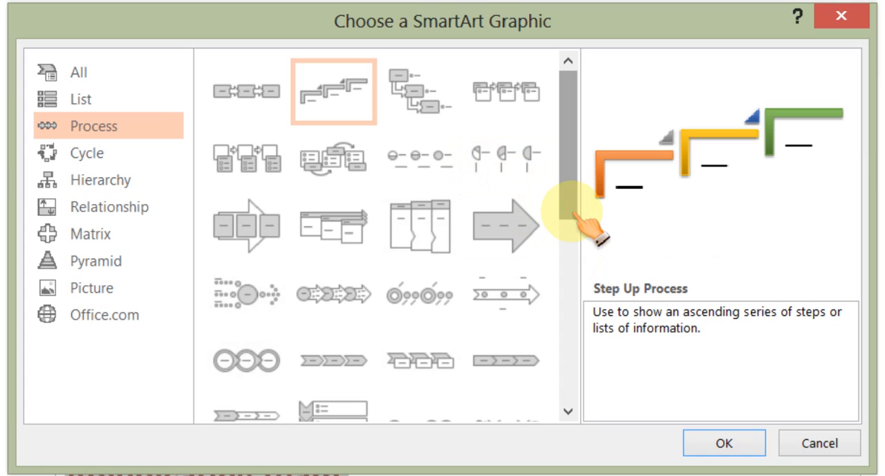
pyautogui.moveTo(506, 92)
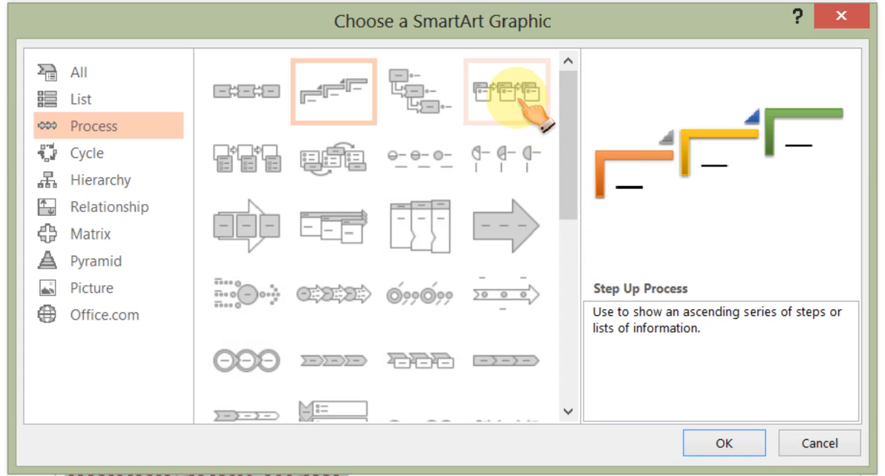
pyautogui.click(506, 92)
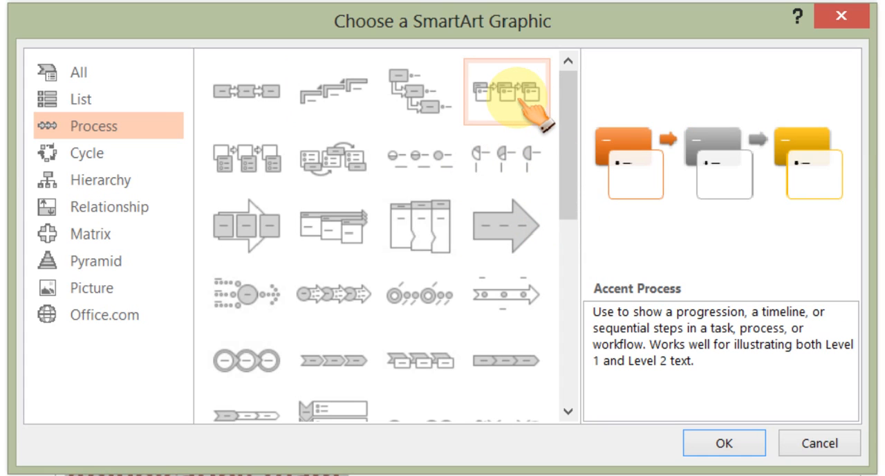
pyautogui.click(333, 161)
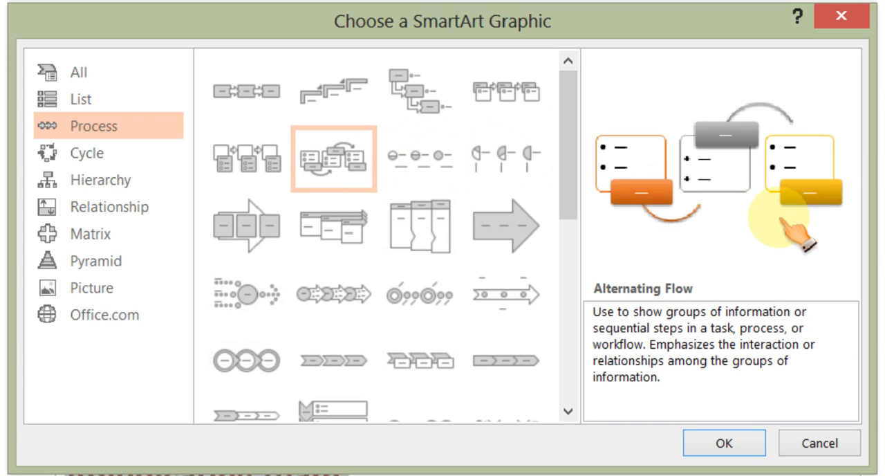
pyautogui.click(506, 91)
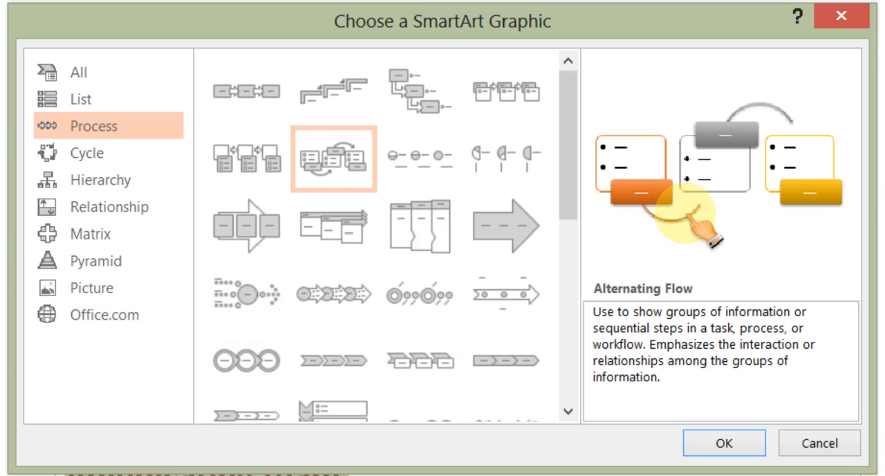
pyautogui.moveTo(332, 159)
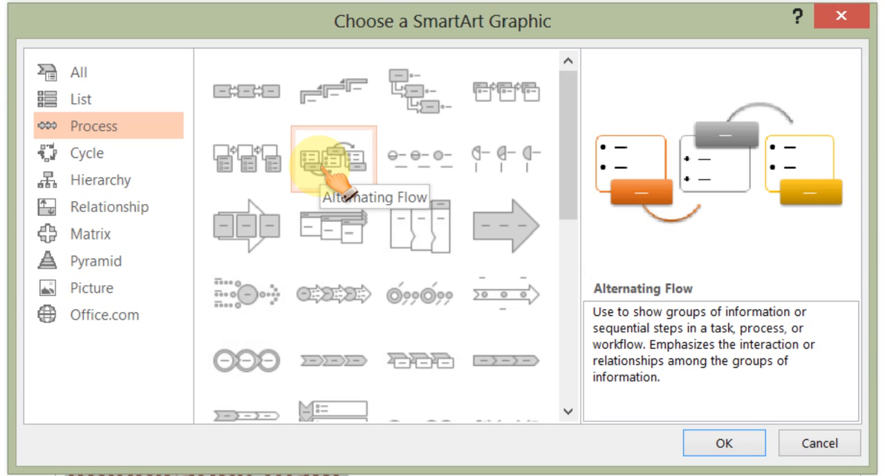
pyautogui.click(723, 442)
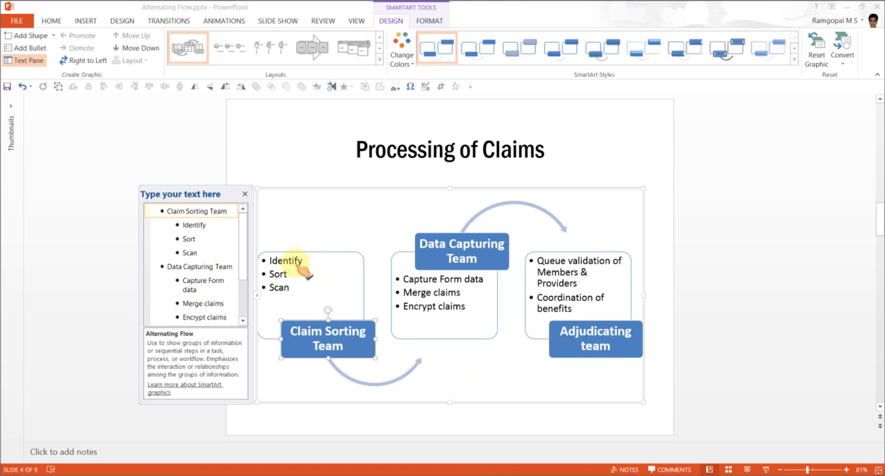
pyautogui.moveTo(394, 349)
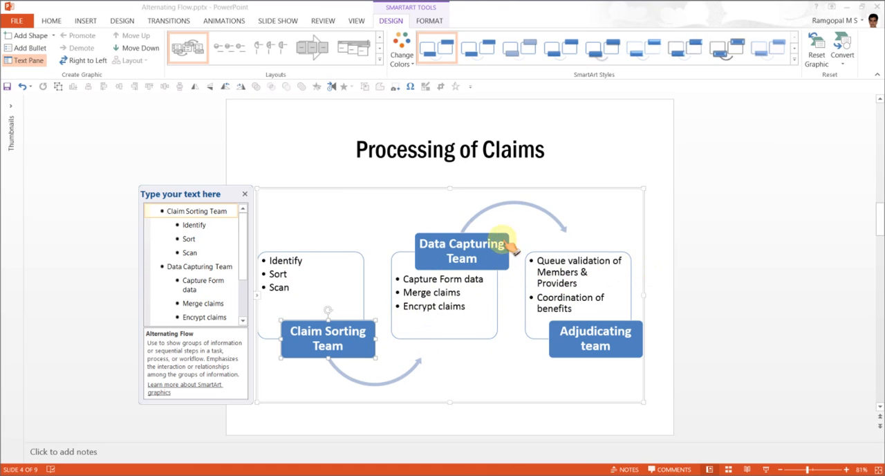
pyautogui.moveTo(526, 266)
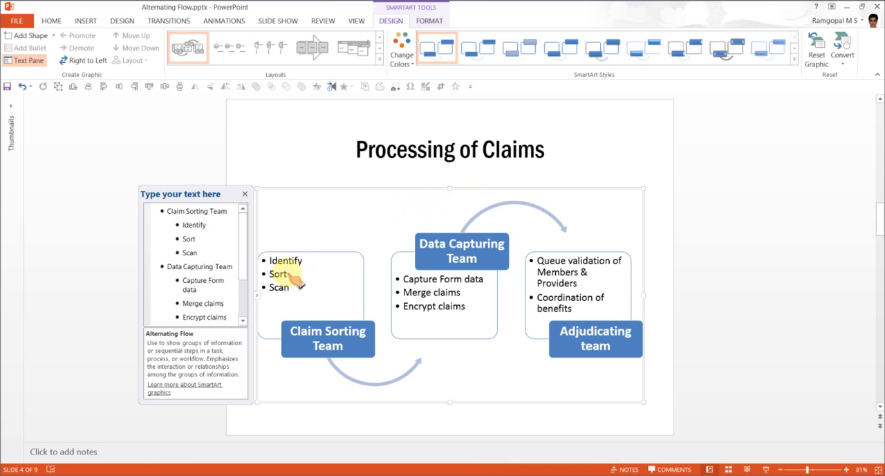
pyautogui.moveTo(498, 266)
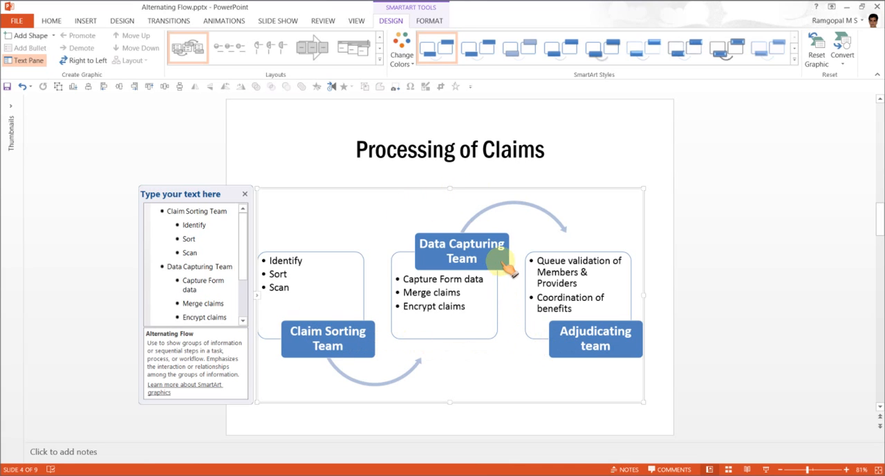
# - Show the Change Colors gallery for the new Alternating Flow diagram
pyautogui.click(401, 48)
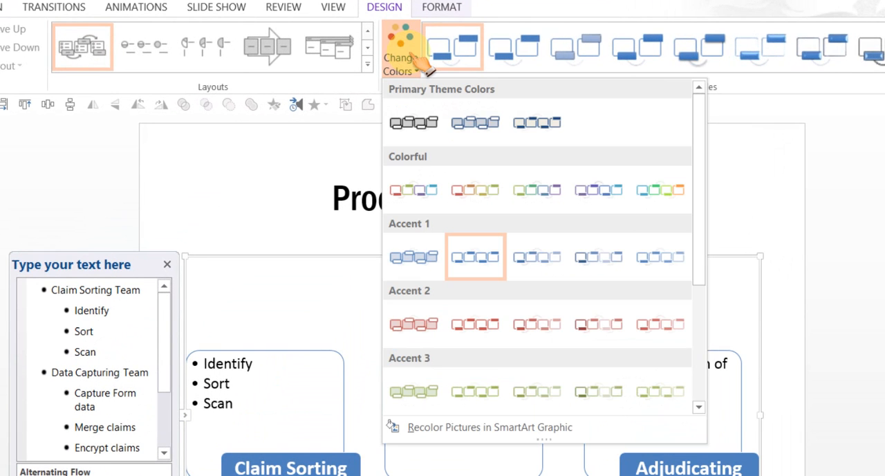
pyautogui.moveTo(475, 323)
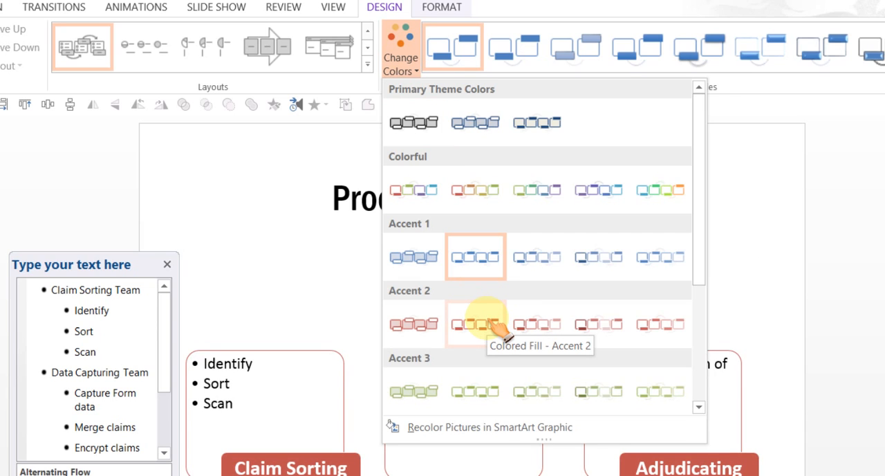
# - Recolour the diagram with the red Colored Fill - Accent 2 scheme
pyautogui.click(476, 324)
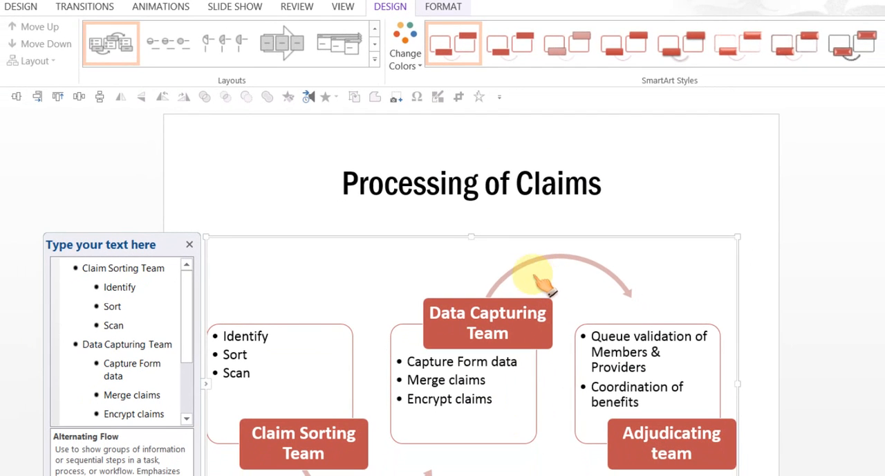
pyautogui.moveTo(620, 127)
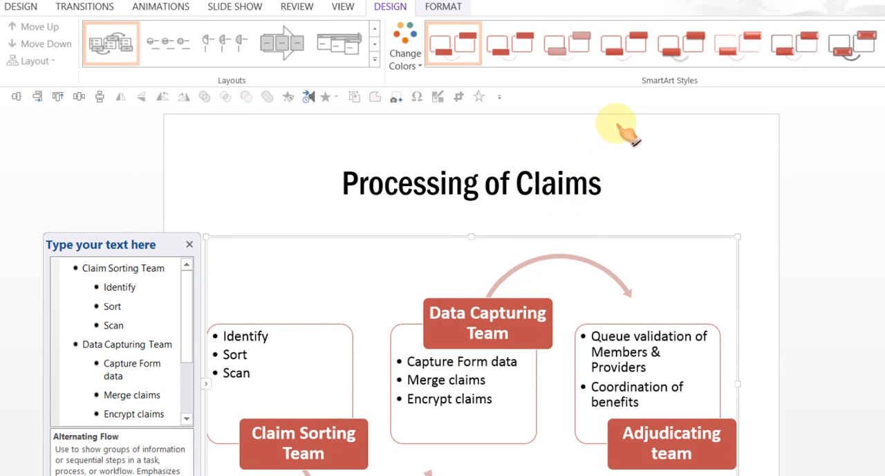
pyautogui.moveTo(650, 118)
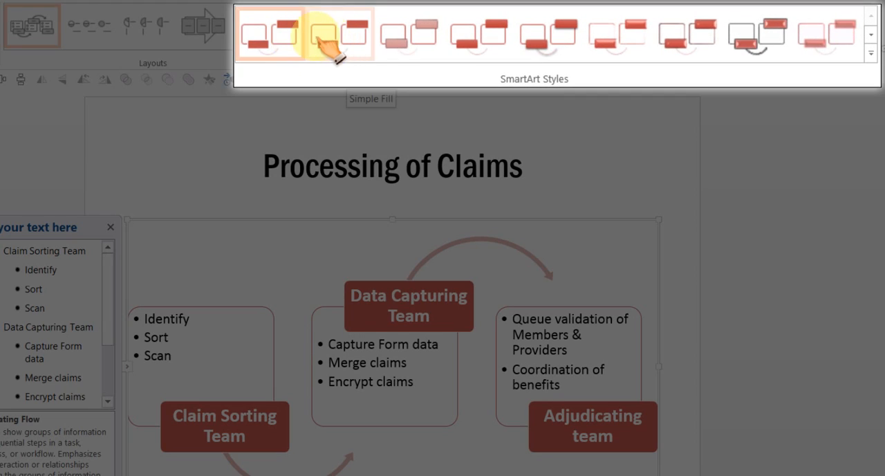
pyautogui.moveTo(339, 35)
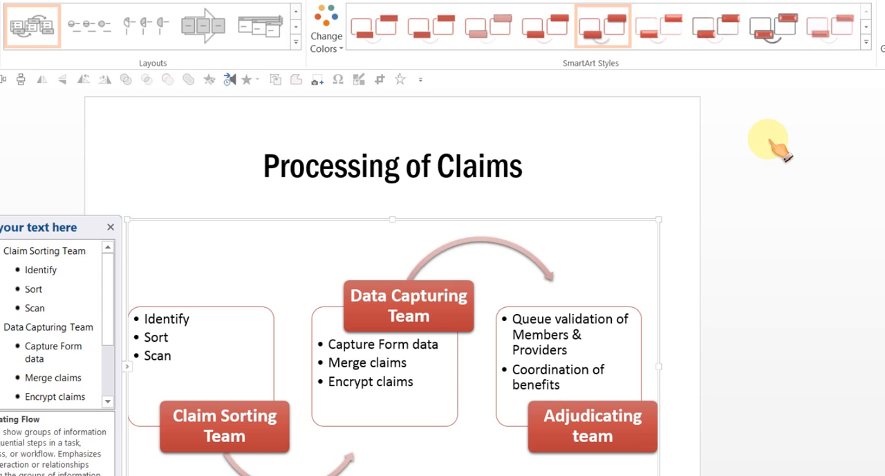
pyautogui.moveTo(603, 26)
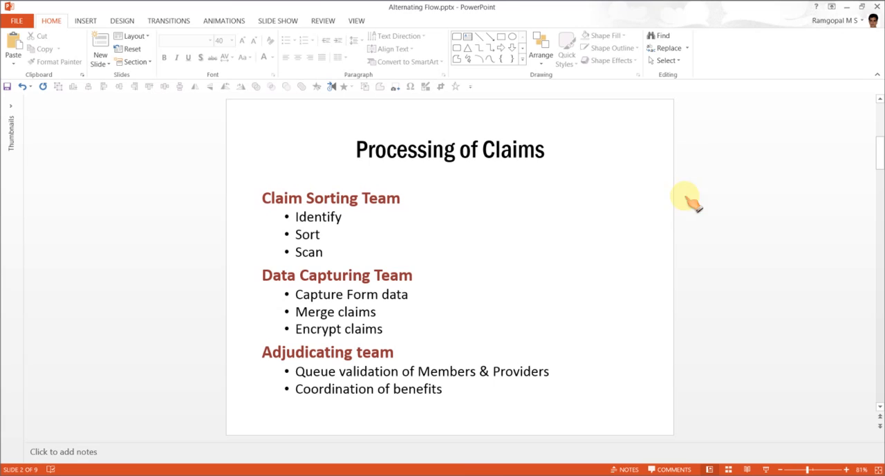
pyautogui.moveTo(719, 290)
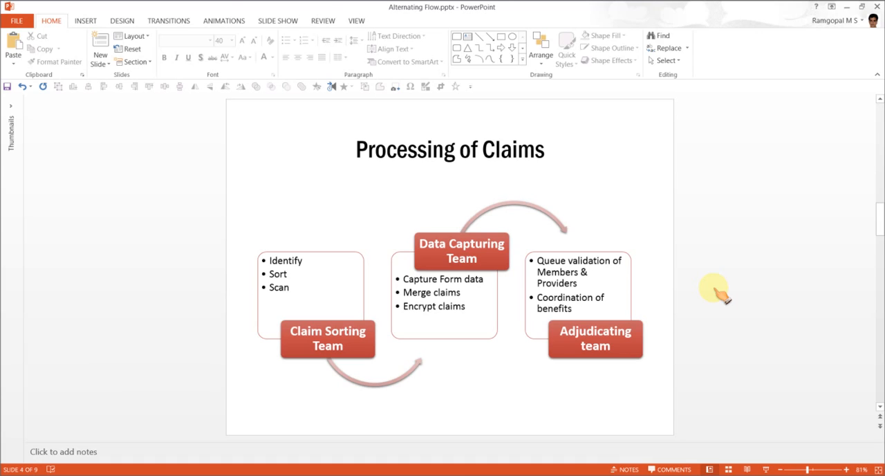
pyautogui.moveTo(722, 285)
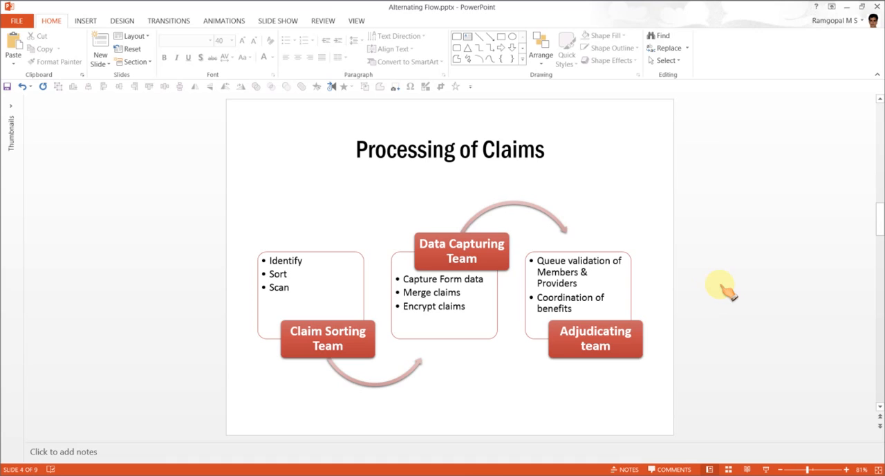